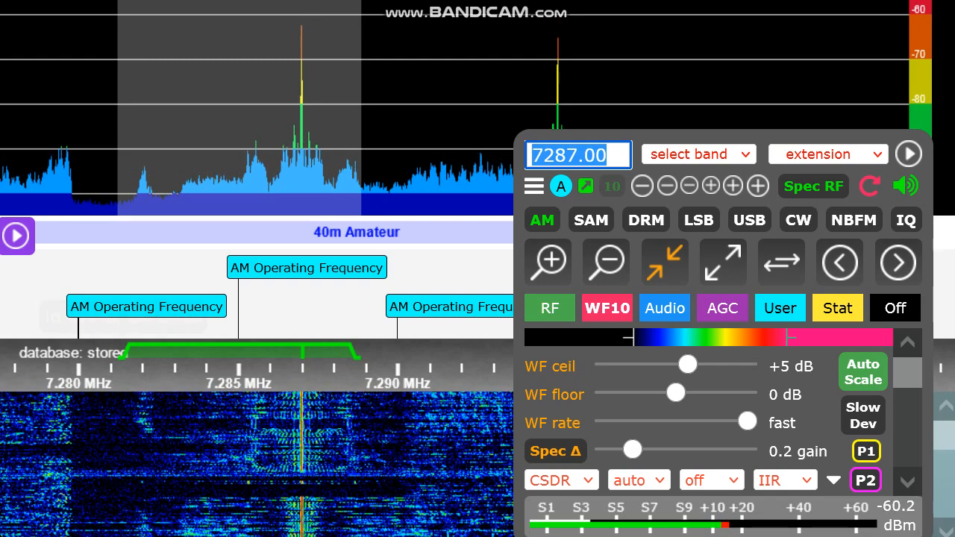
pyautogui.moveTo(147, 308)
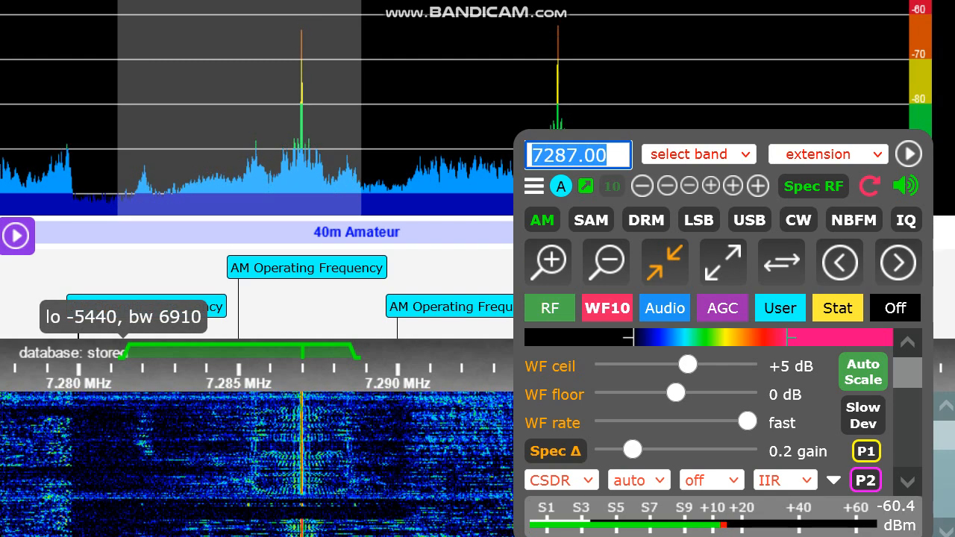